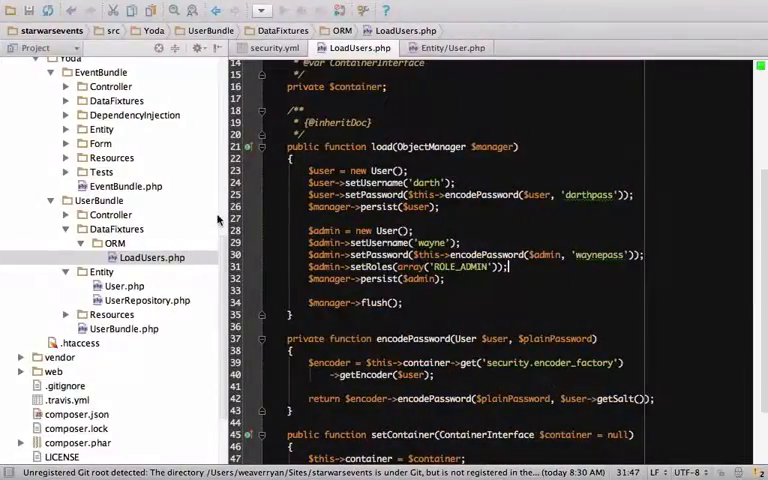
pyautogui.click(451, 47)
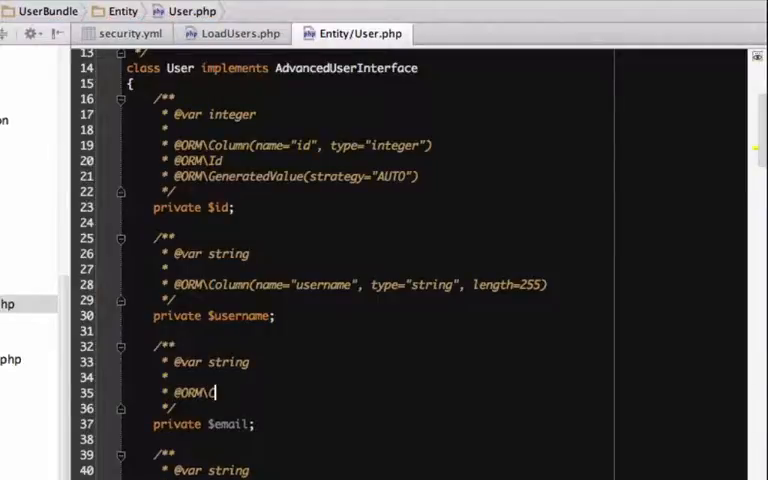
pyautogui.write('Column(name="email", ty')
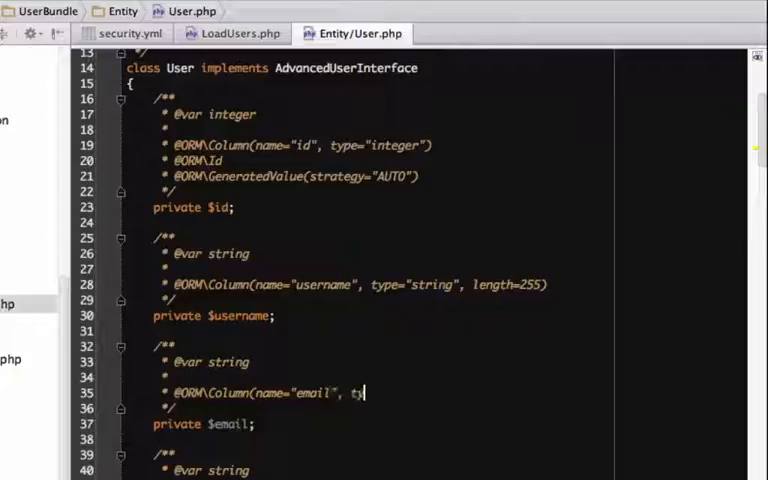
pyautogui.write('pe="string",')
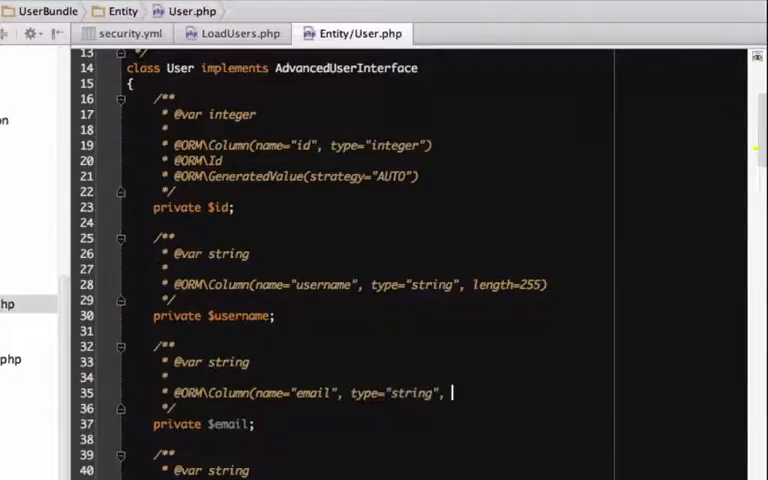
pyautogui.write('length=255)')
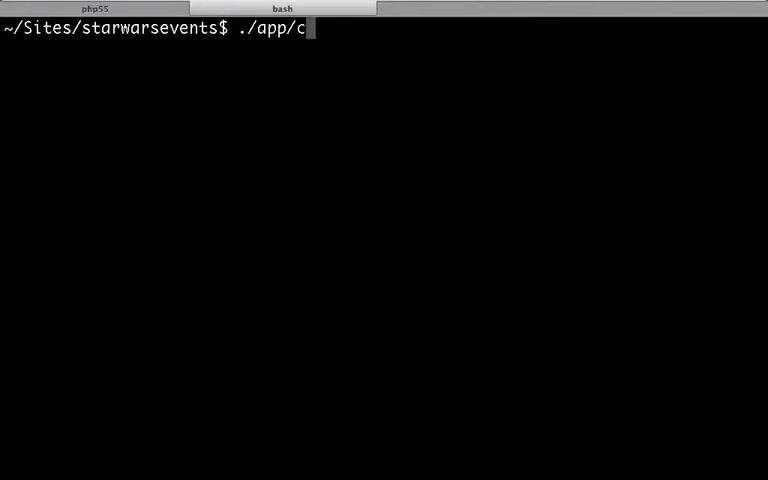
# Run doctrine:generate:entities UserBundle --no-backup to generate the User accessor methods
pyautogui.write('onsole doctrine:generate:')
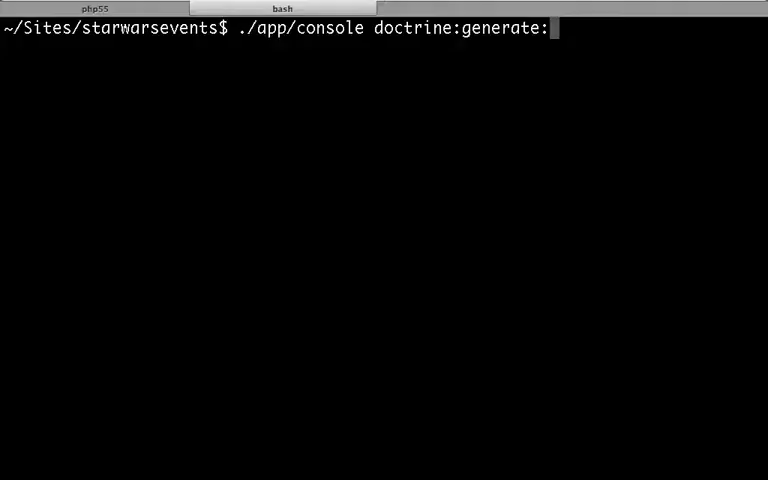
pyautogui.write('entities')
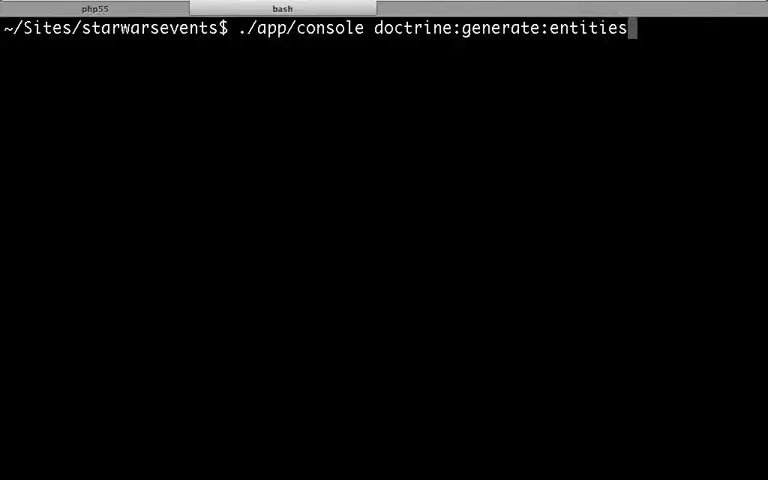
pyautogui.write('UserB')
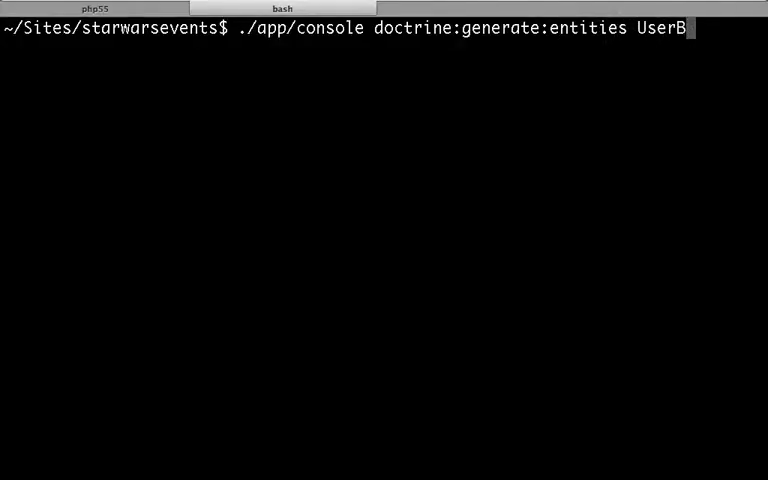
pyautogui.write('undle --no')
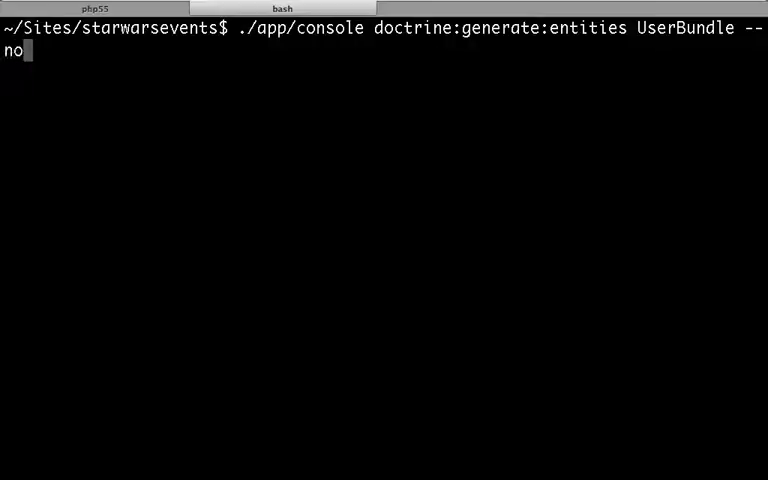
pyautogui.write('-backup')
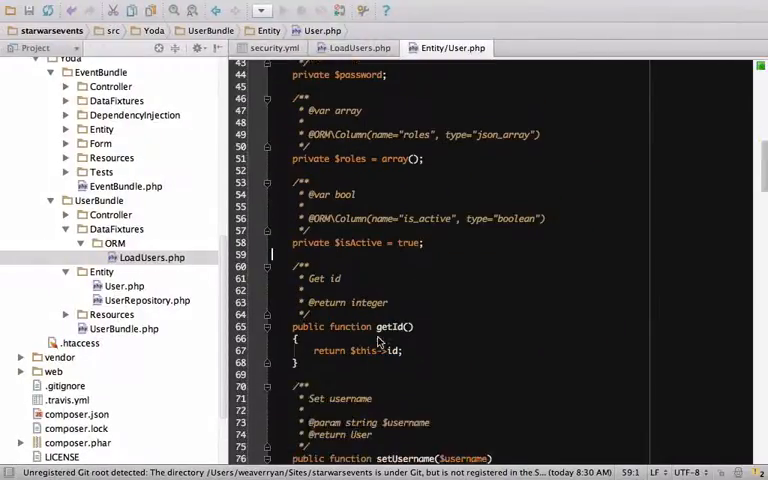
pyautogui.scroll(-3)
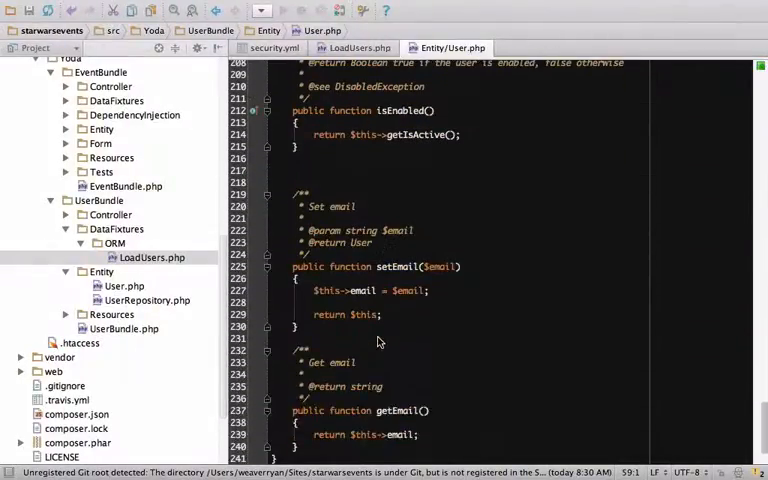
pyautogui.scroll(-3)
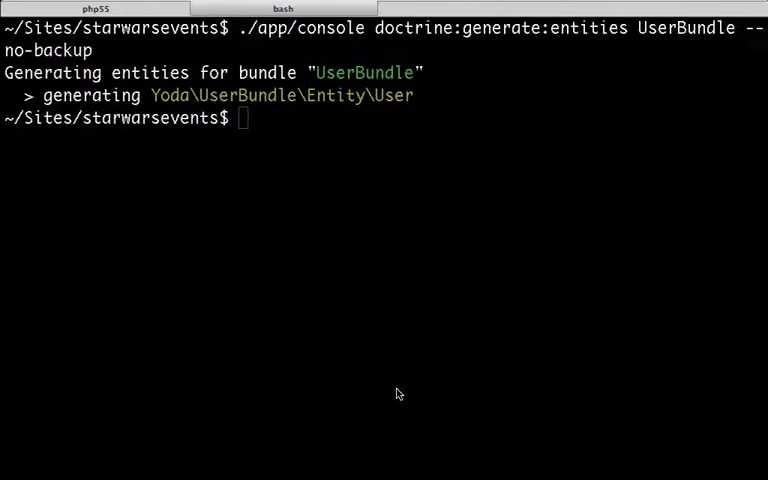
pyautogui.write('./app/console doctrine:s')
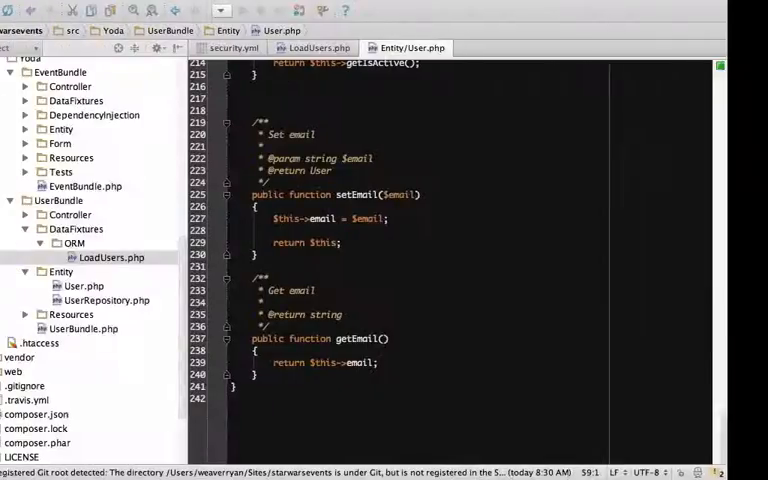
pyautogui.click(317, 47)
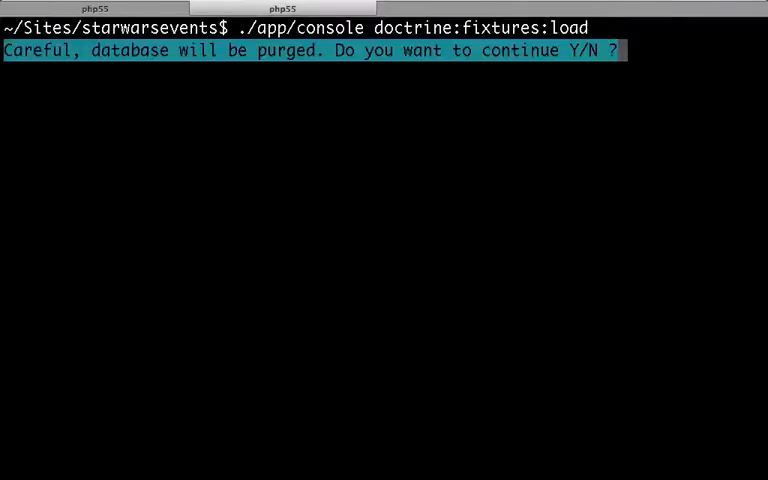
# Answer 'y' to purge the database while loading the data fixtures
pyautogui.write('y')
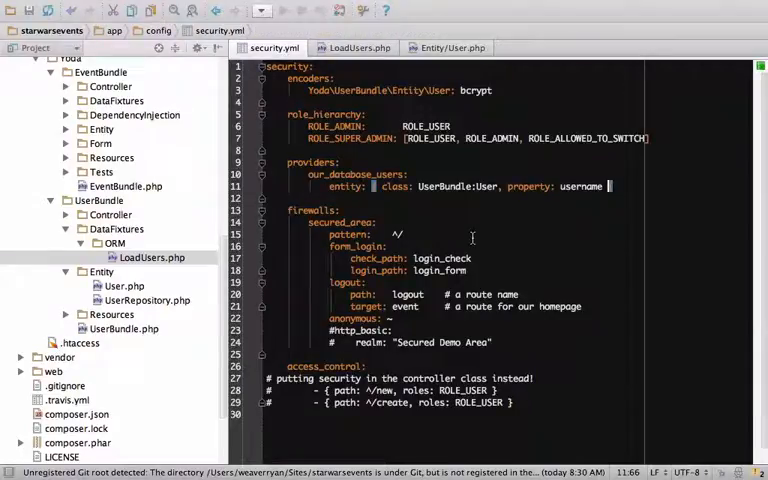
# Change the our_database_users provider property from username to email in security.yml
pyautogui.write('email')
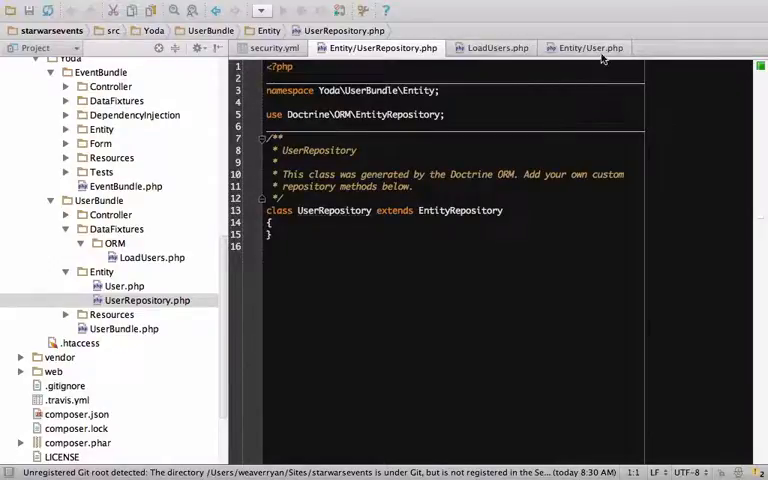
# Switch between the UserRepository and User entity tabs to see the repositoryClass annotation
pyautogui.click(596, 47)
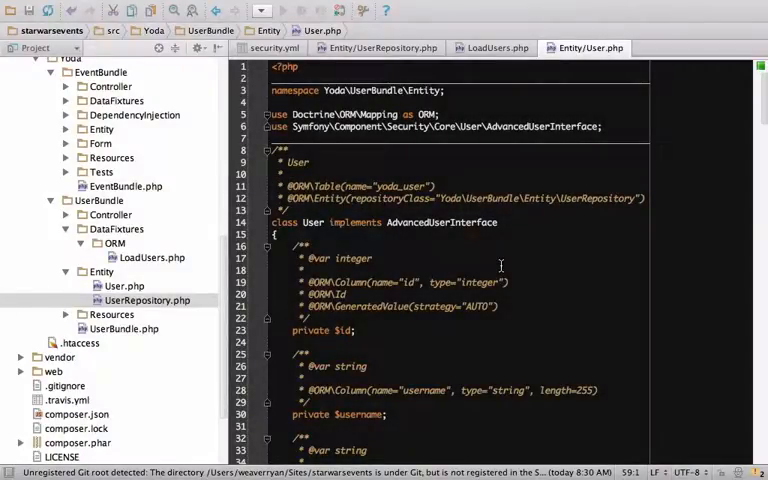
pyautogui.click(386, 47)
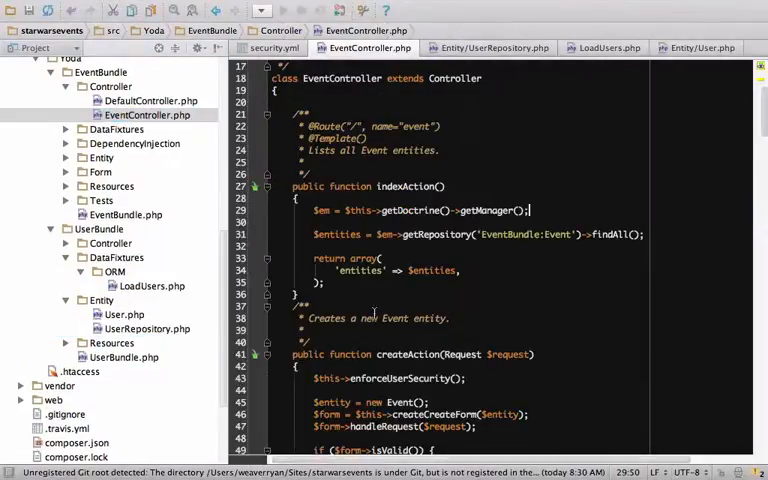
pyautogui.moveTo(393, 318)
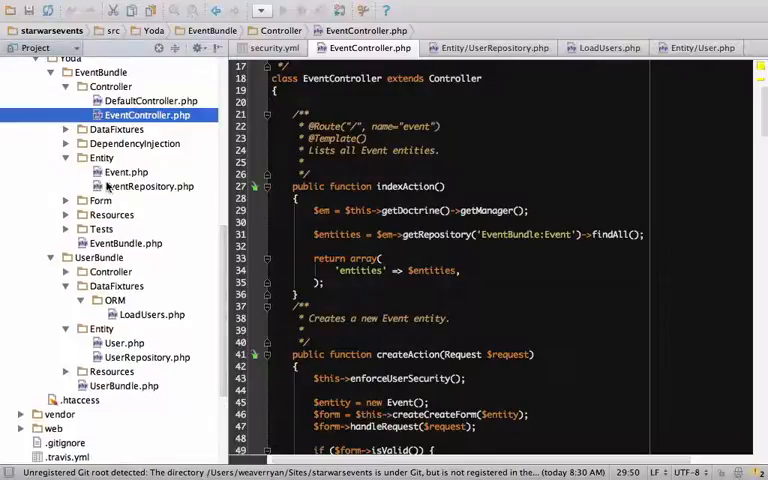
# Open EventBundle/Entity/EventRepository.php from the Project tree
pyautogui.doubleClick(150, 186)
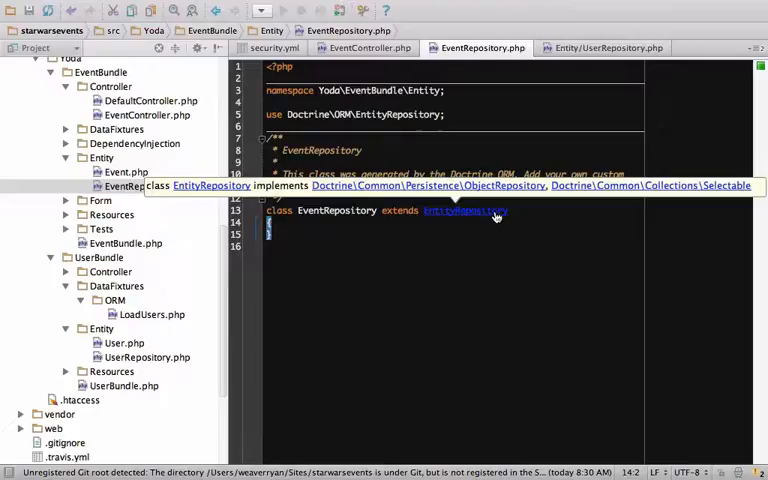
pyautogui.click(461, 211)
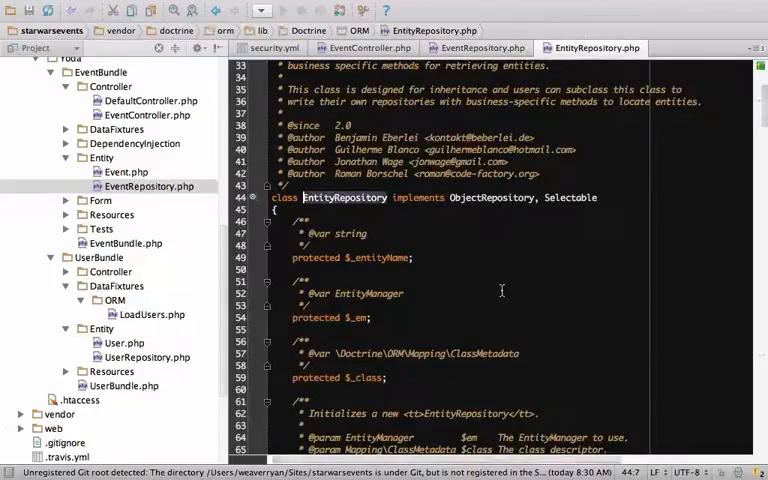
pyautogui.scroll(-3)
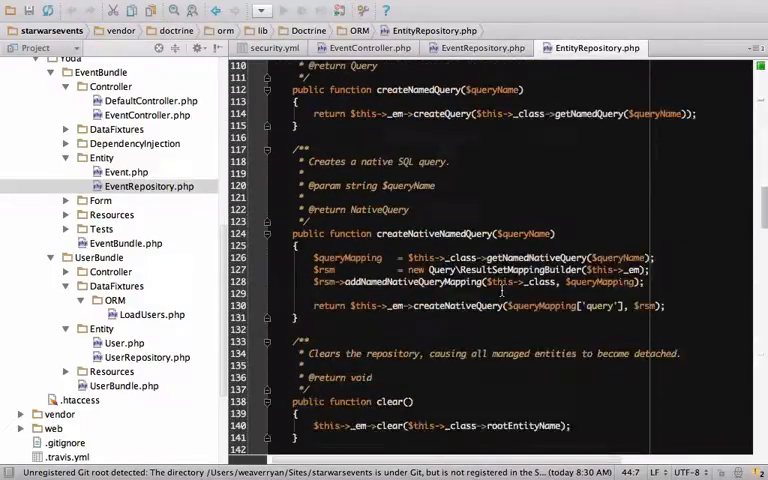
pyautogui.scroll(-3)
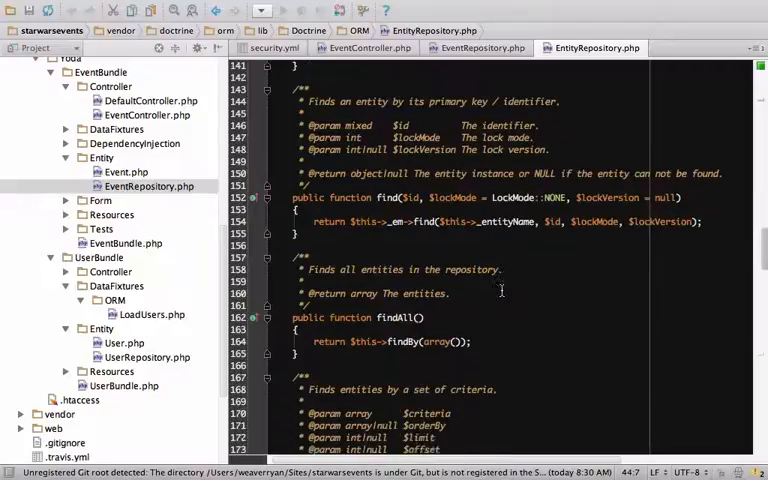
pyautogui.scroll(-3)
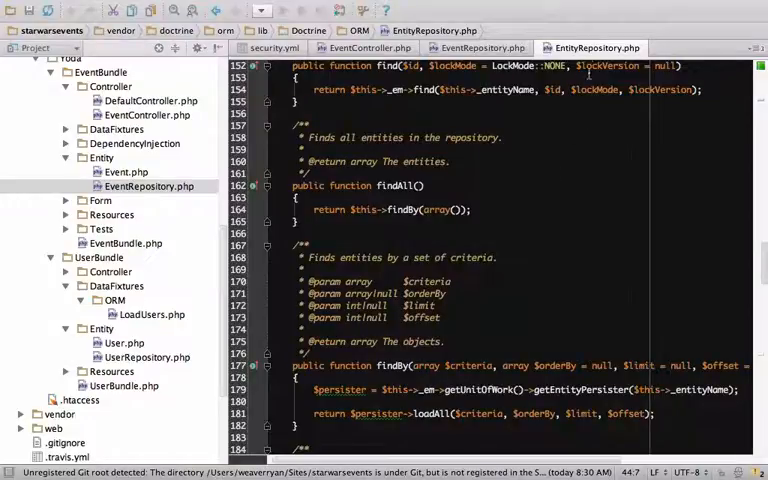
pyautogui.click(475, 47)
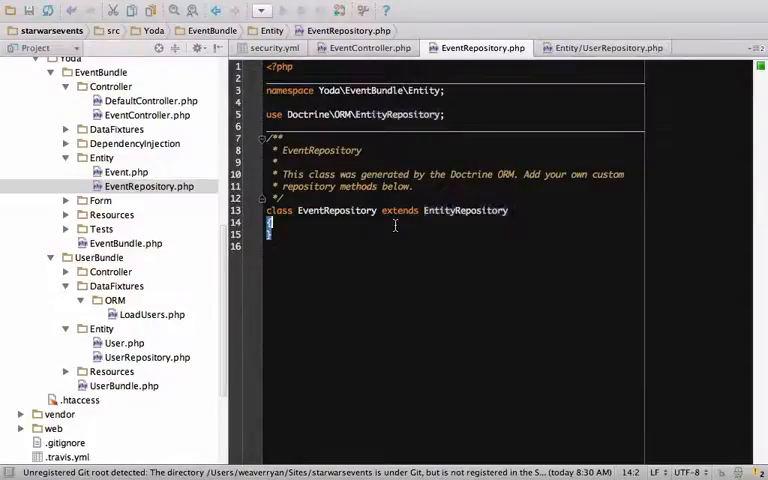
# Add a public findAll() method to EventRepository containing die('NO')
pyautogui.write('public function')
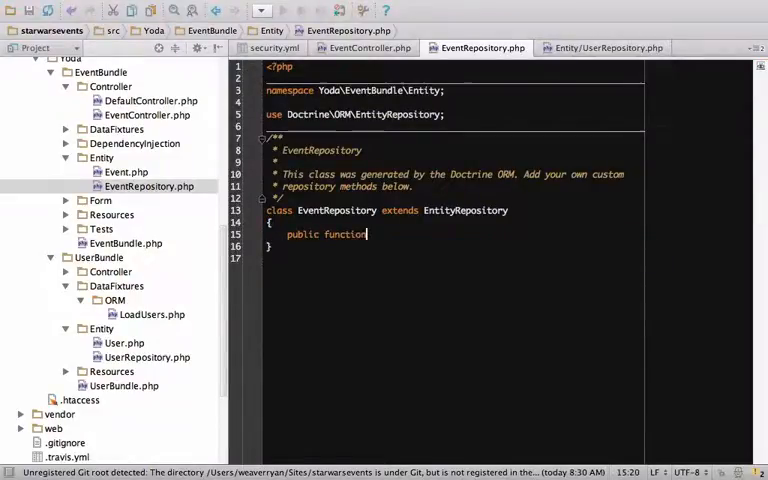
pyautogui.write('_findAll()')
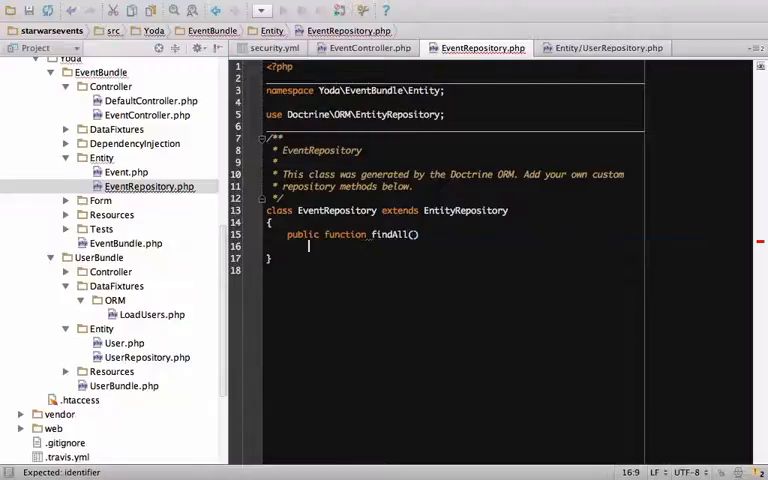
pyautogui.write("die('NO')")
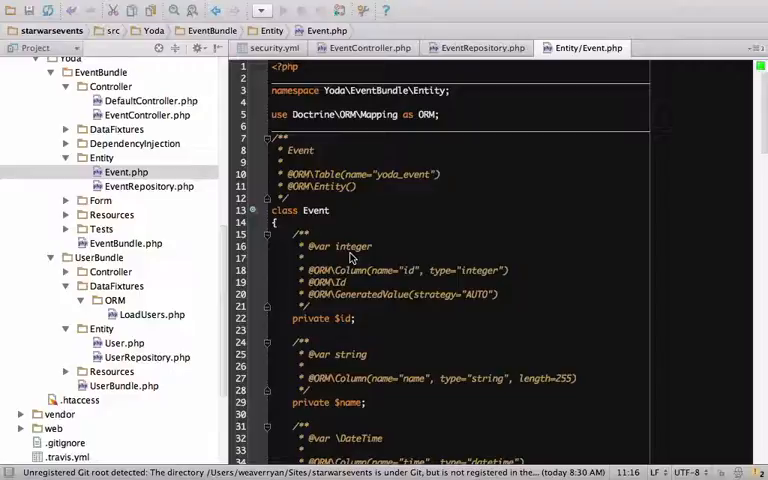
pyautogui.click(477, 47)
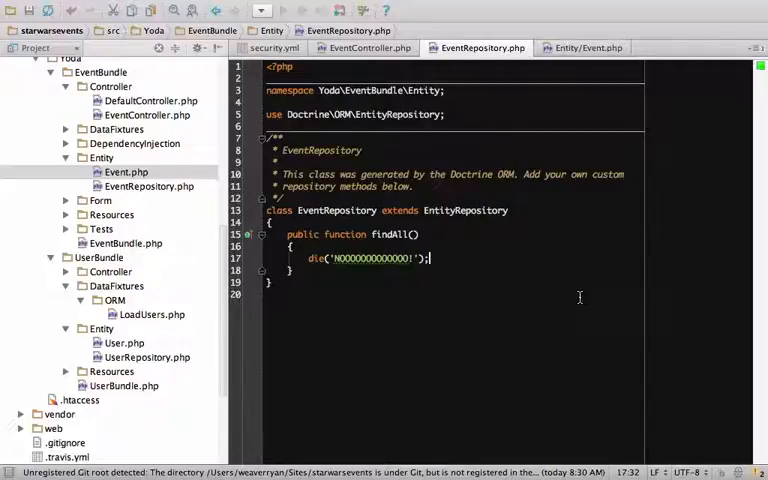
pyautogui.moveTo(570, 206)
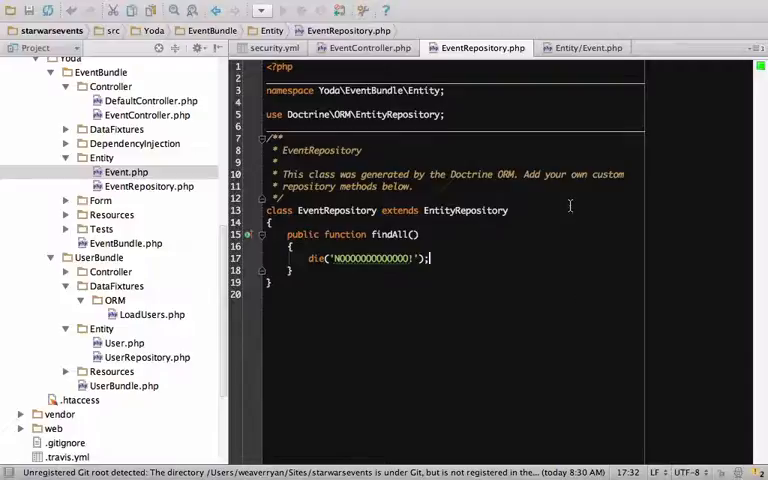
pyautogui.click(592, 47)
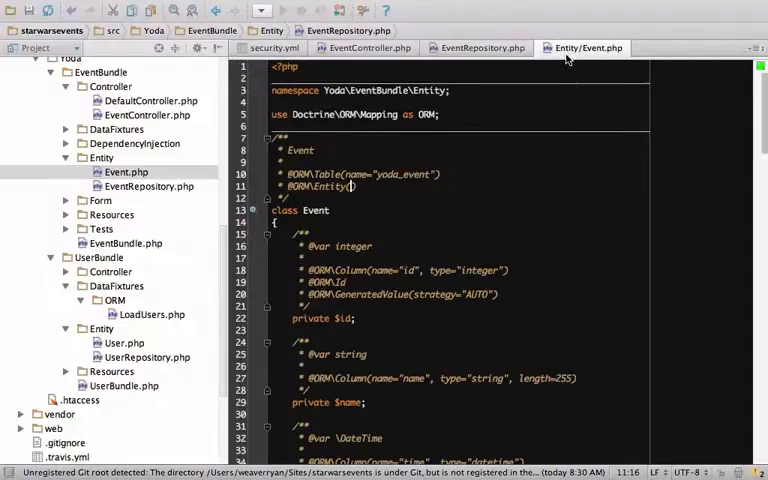